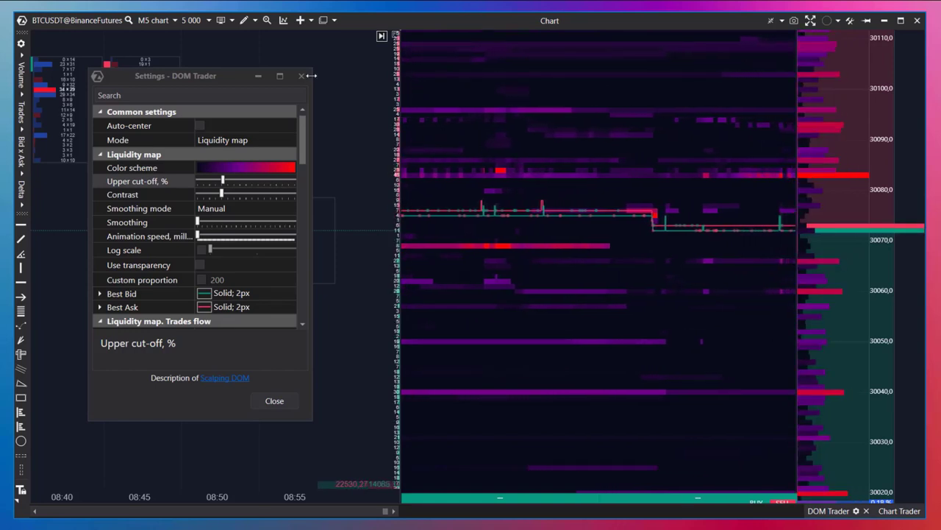
Sweep the Upper cut-off % slider up to about 53, down to 45, and back toward the middle
click(274, 400)
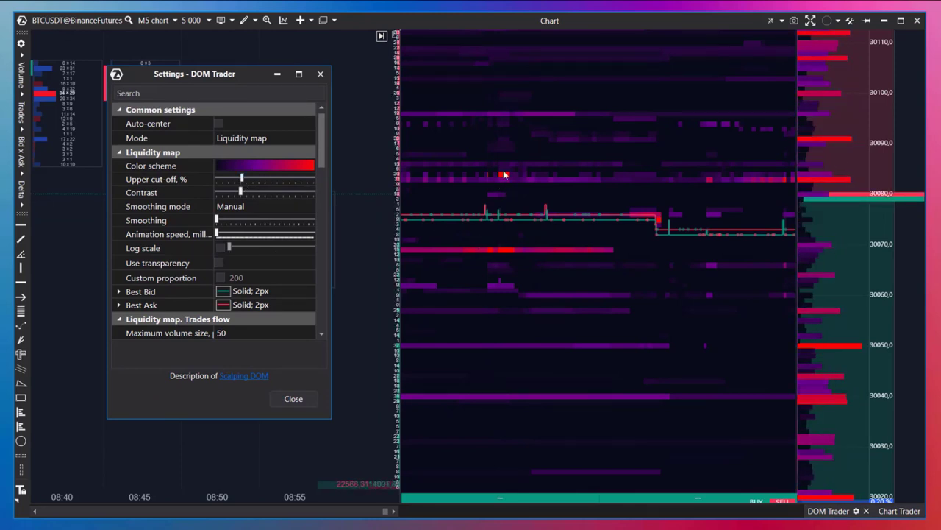
click(156, 179)
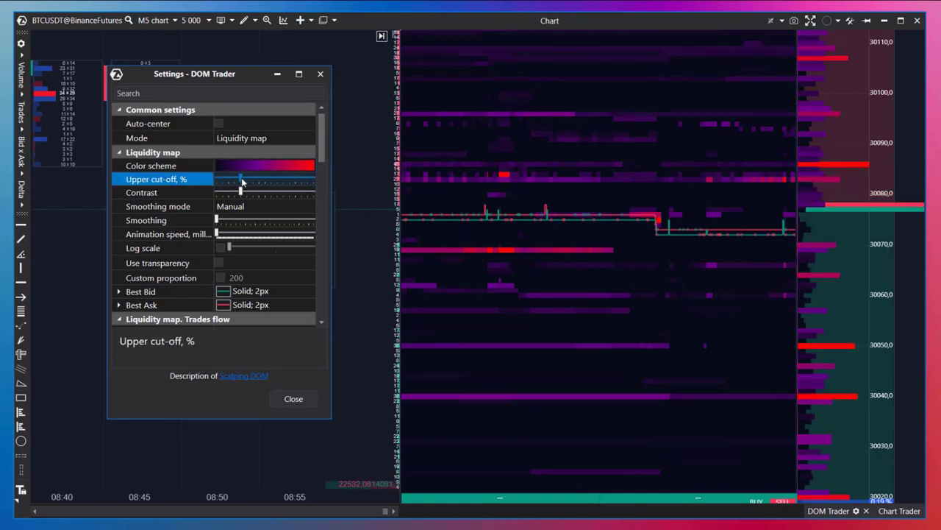
drag(242, 183, 282, 182)
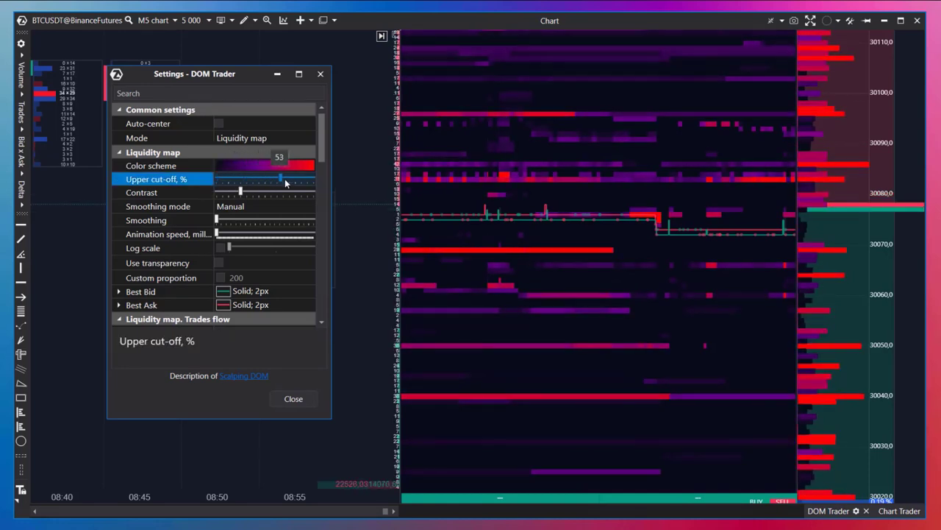
drag(279, 180, 267, 180)
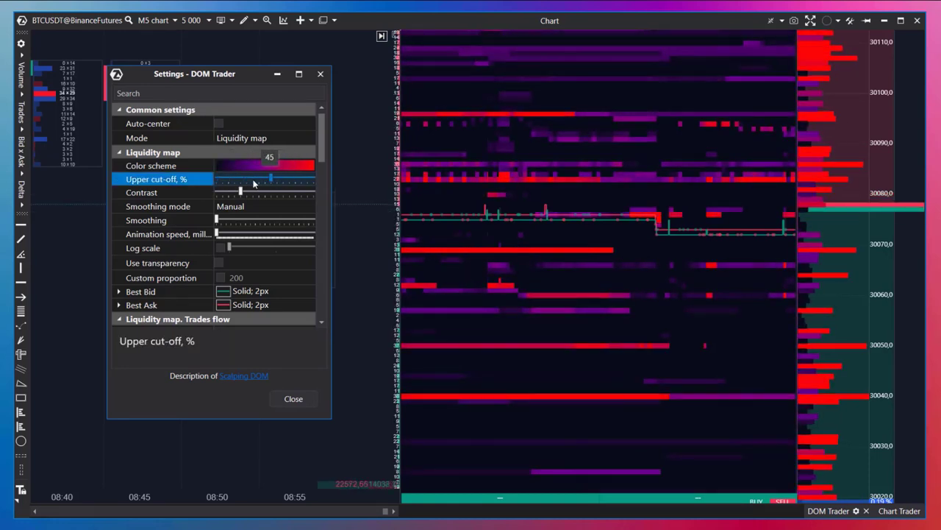
drag(272, 178, 278, 178)
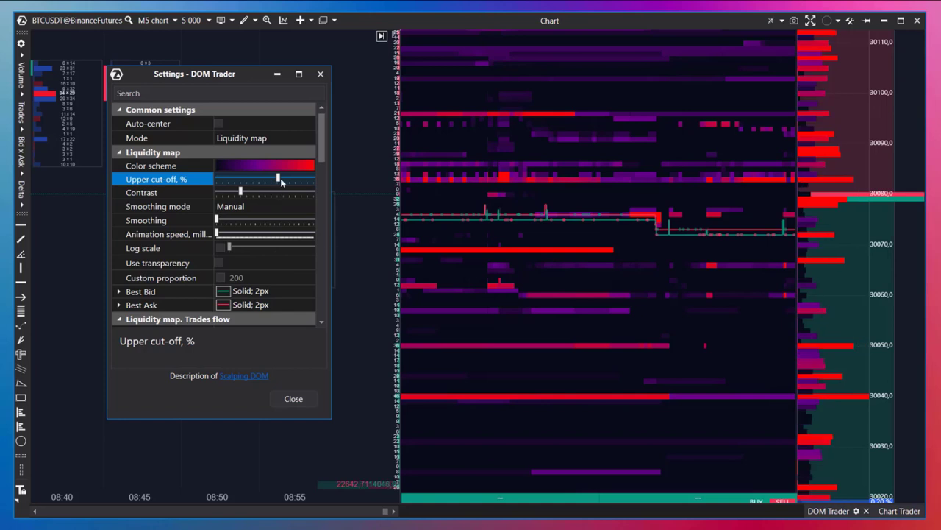
drag(279, 179, 244, 180)
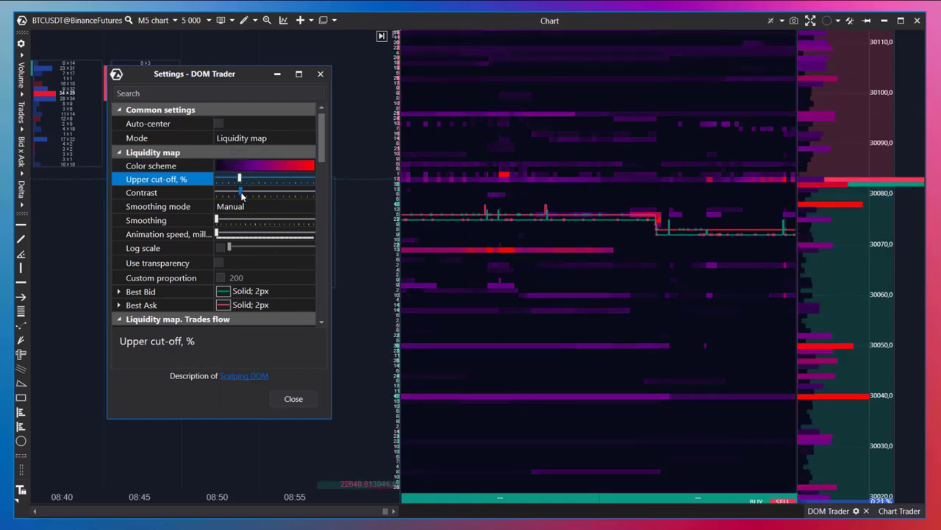
click(141, 192)
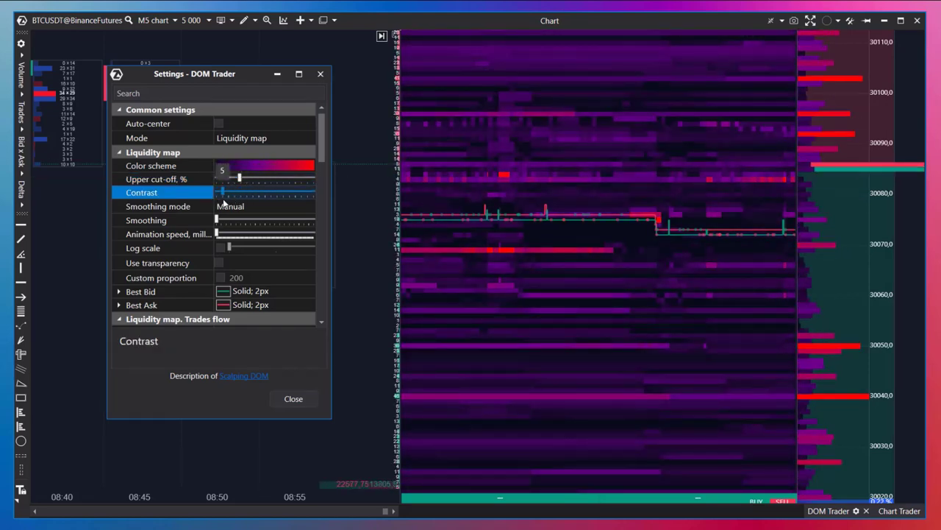
Raise the liquidity map Contrast to about 40 so only major levels stand out
drag(218, 192, 239, 192)
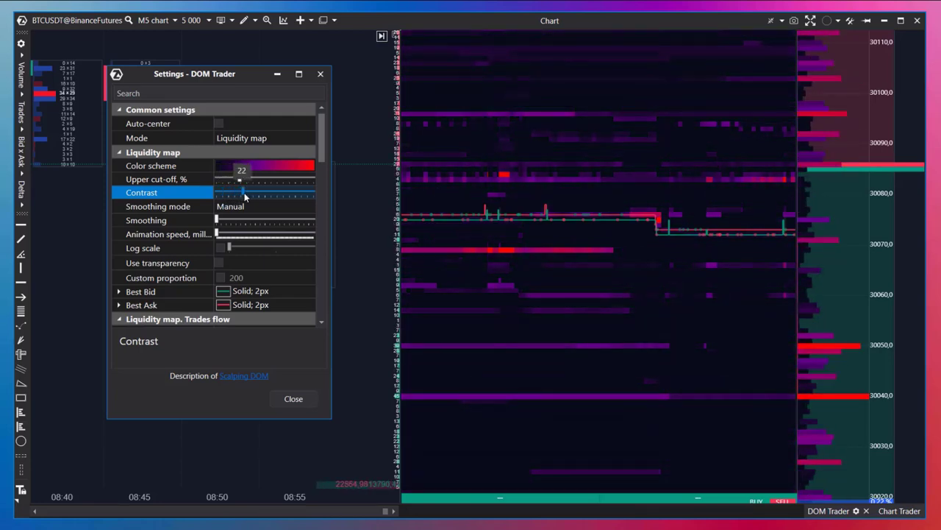
drag(238, 192, 277, 193)
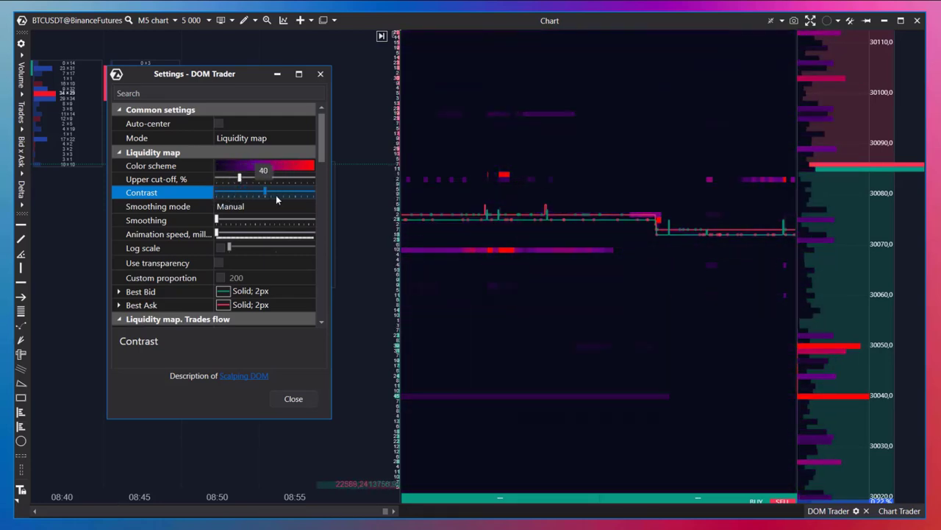
drag(262, 191, 238, 191)
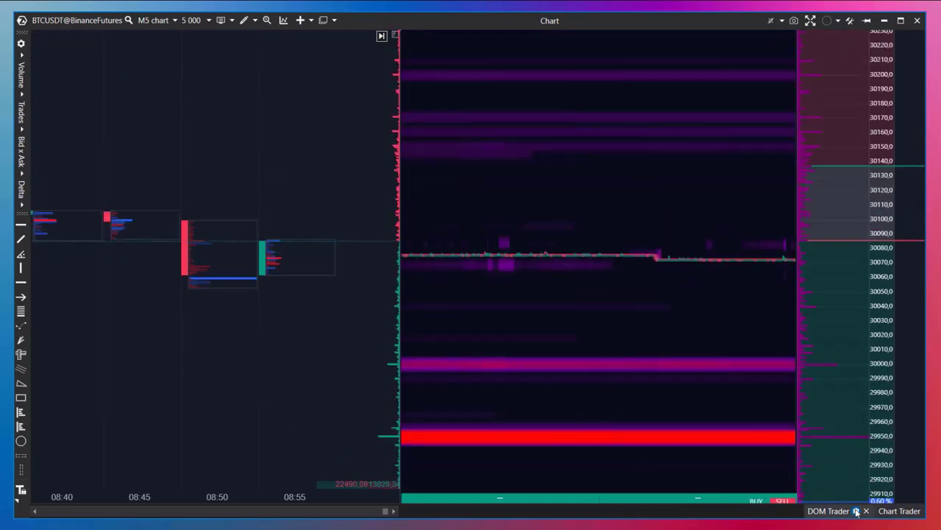
Set Smoothing mode to Manual and raise the Smoothing slider to about 16
click(856, 511)
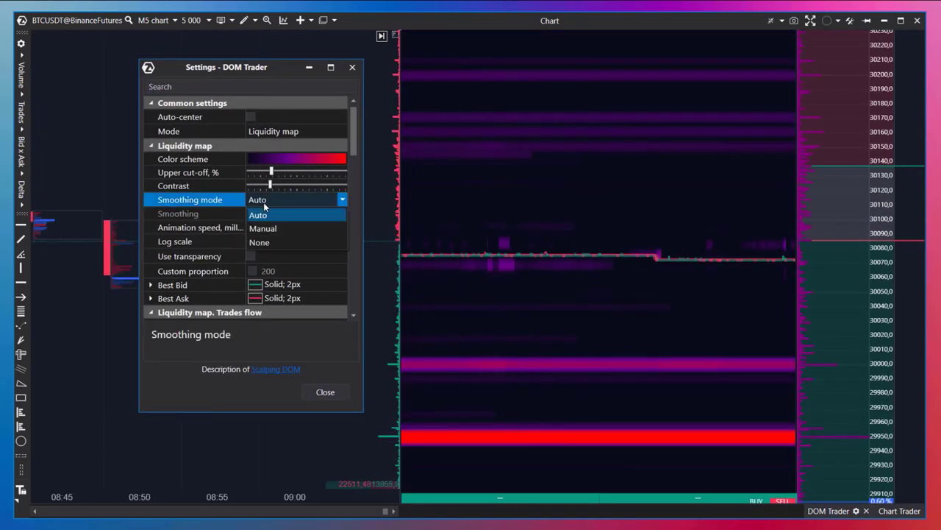
click(262, 228)
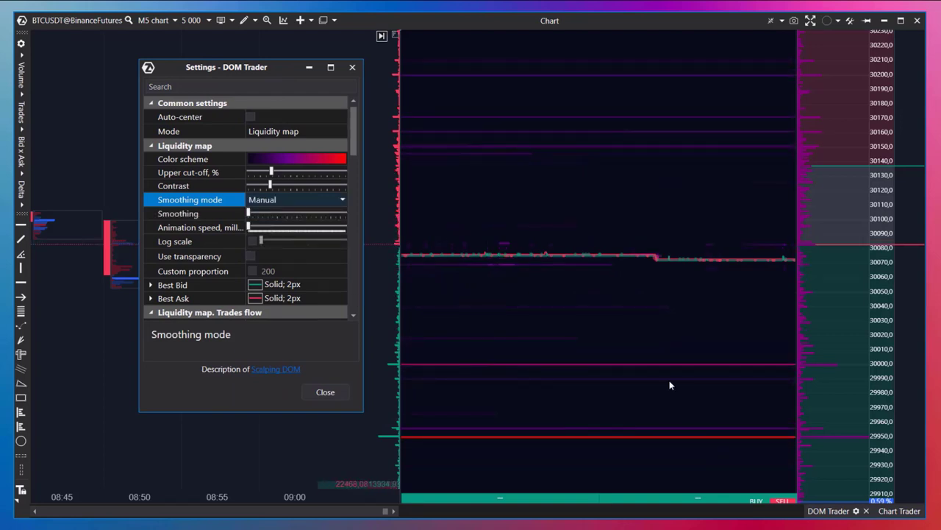
click(326, 392)
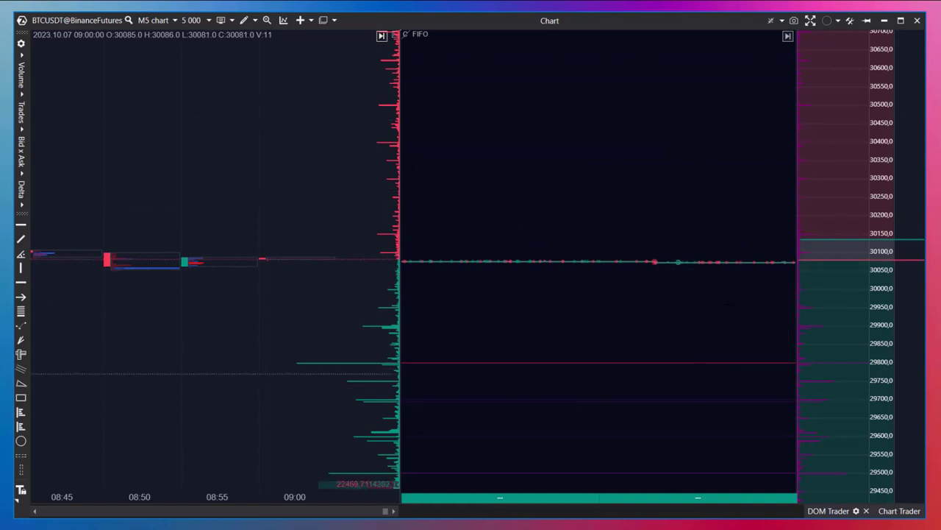
click(851, 510)
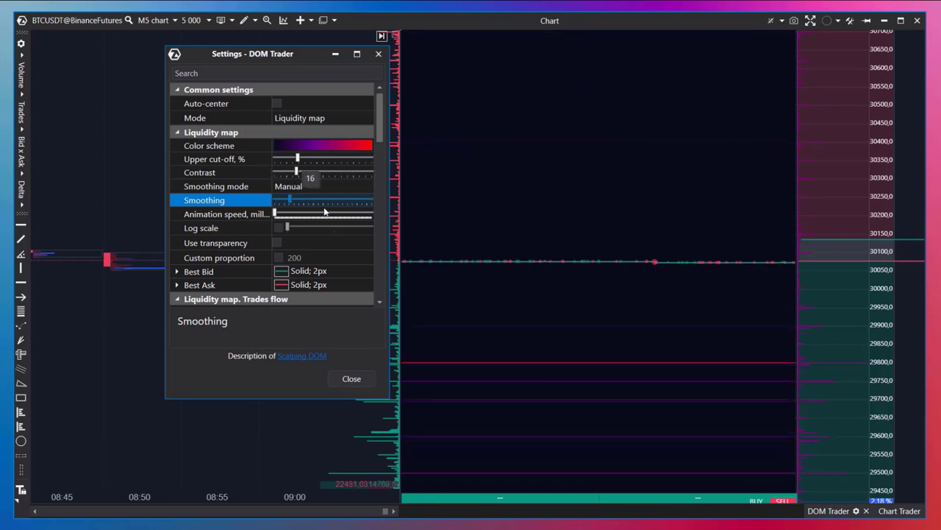
drag(300, 200, 327, 200)
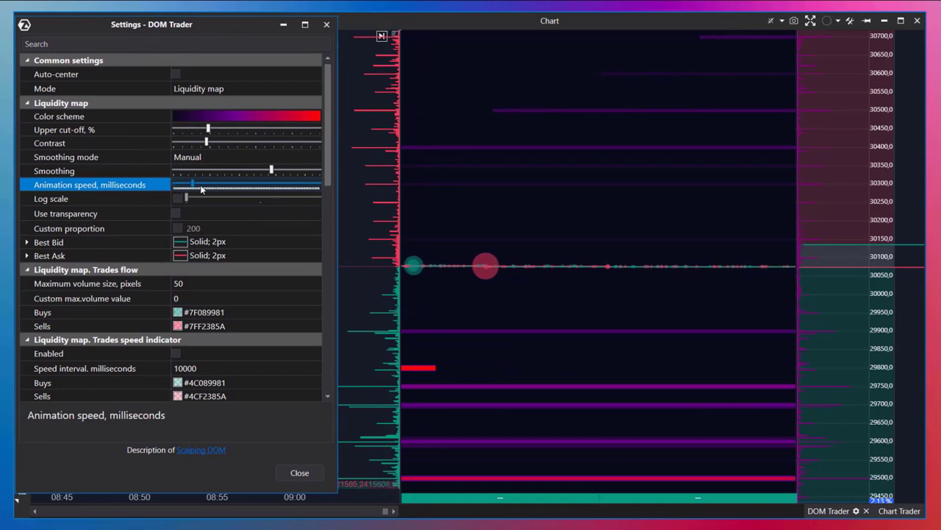
Raise the Animation speed (milliseconds) and close the DOM Trader settings
drag(203, 184, 262, 183)
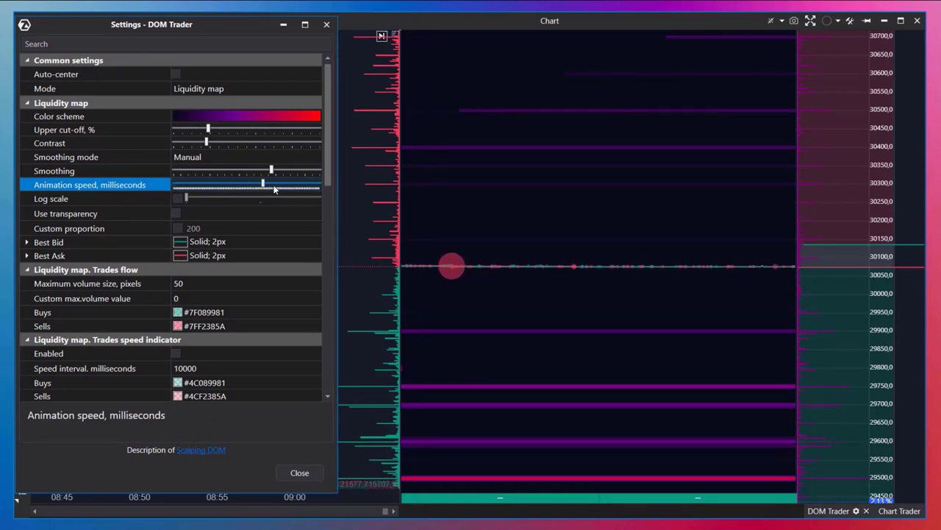
click(300, 472)
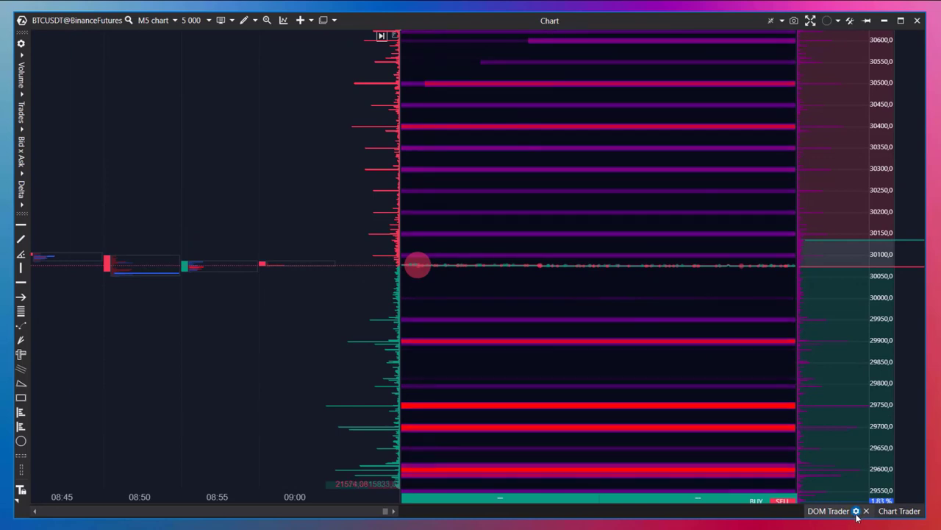
Toggle Log scale on and off in DOM Trader settings to compare the heatmap
click(857, 510)
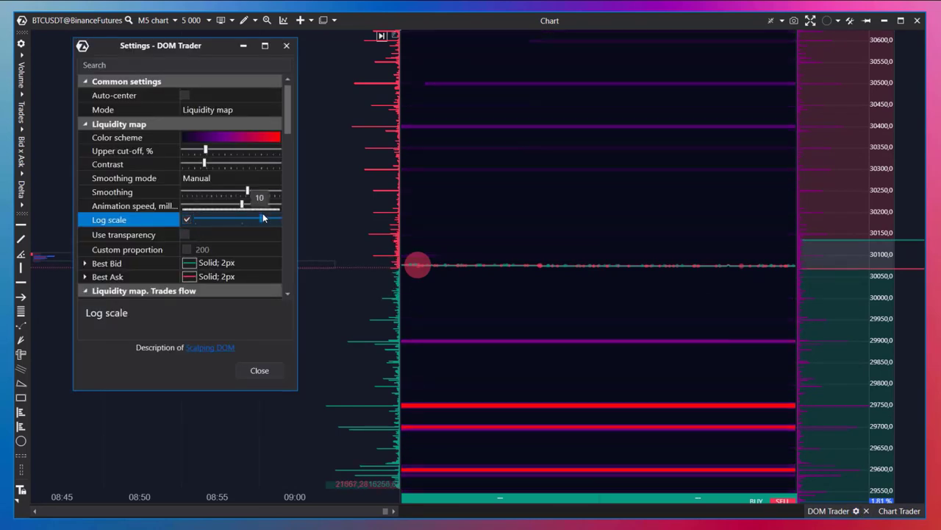
click(187, 219)
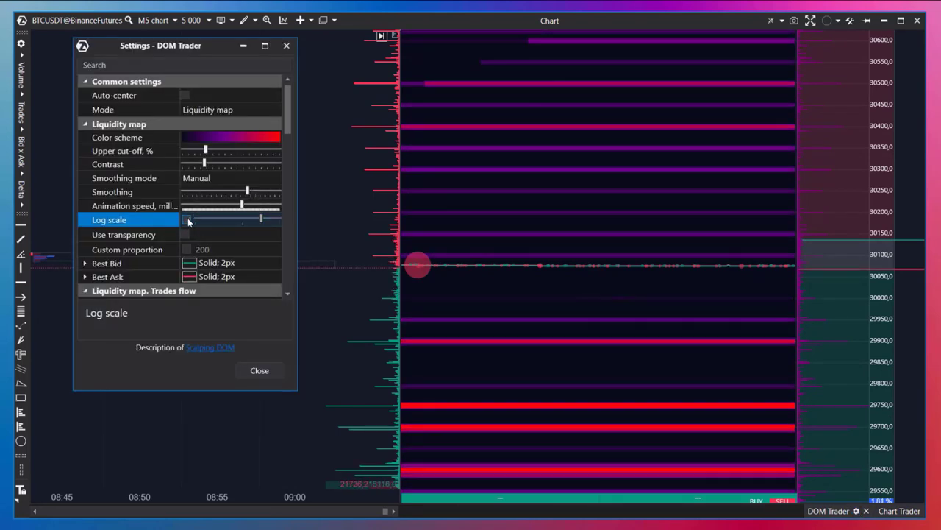
click(187, 219)
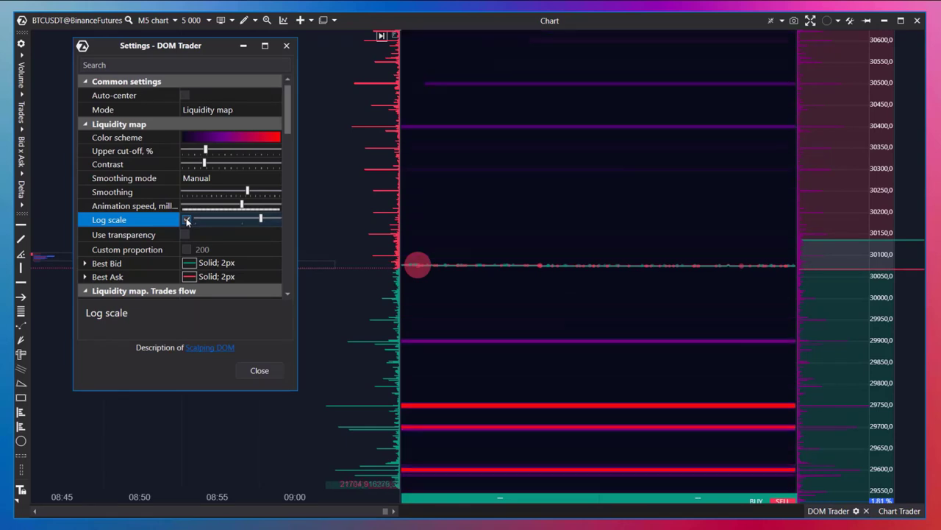
click(185, 219)
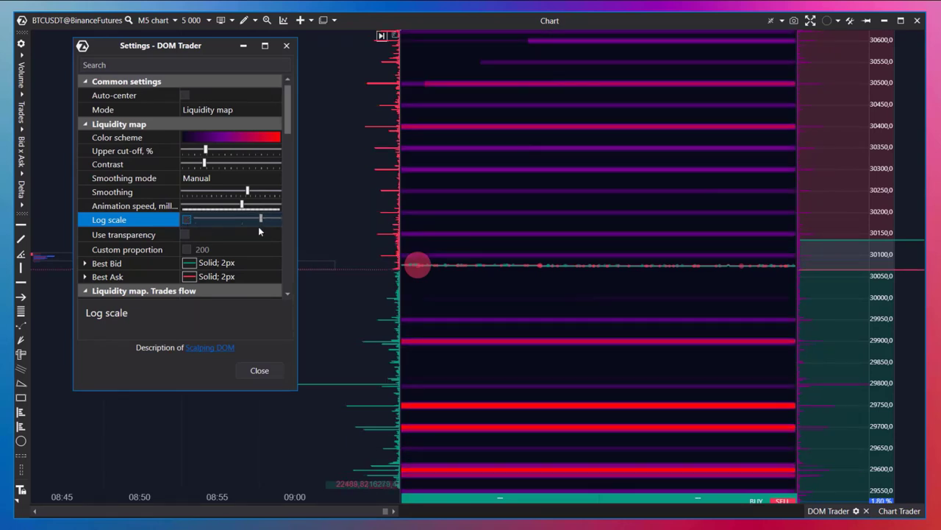
mouse_move(214, 209)
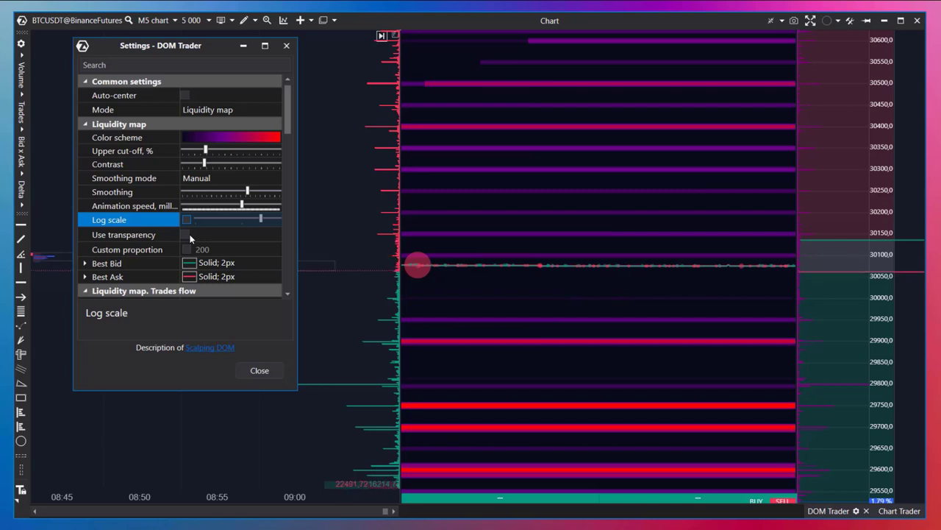
Switch Use transparency on, off to compare, and back on for the liquidity map
click(186, 233)
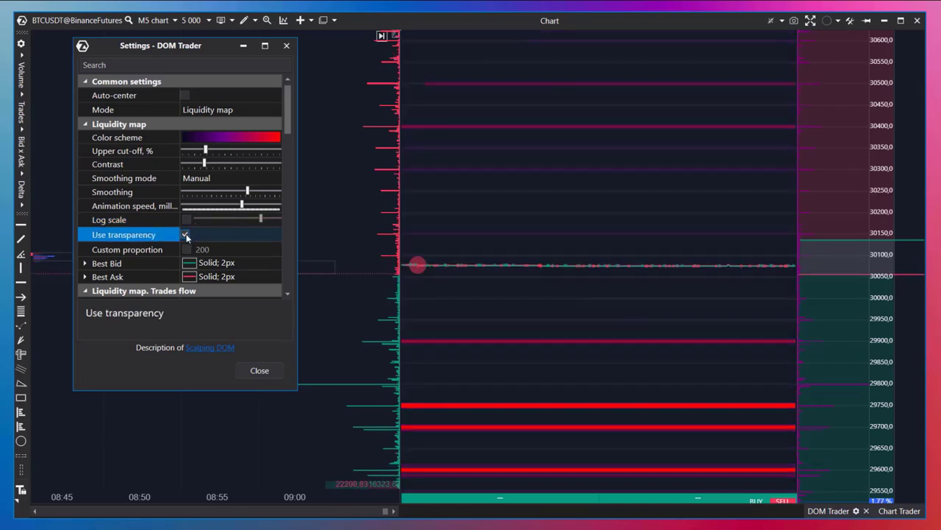
click(186, 234)
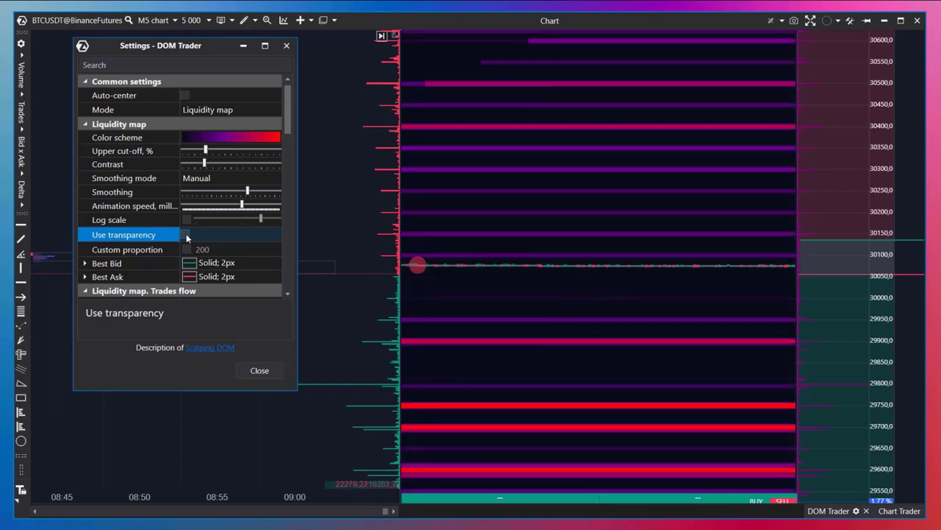
click(185, 235)
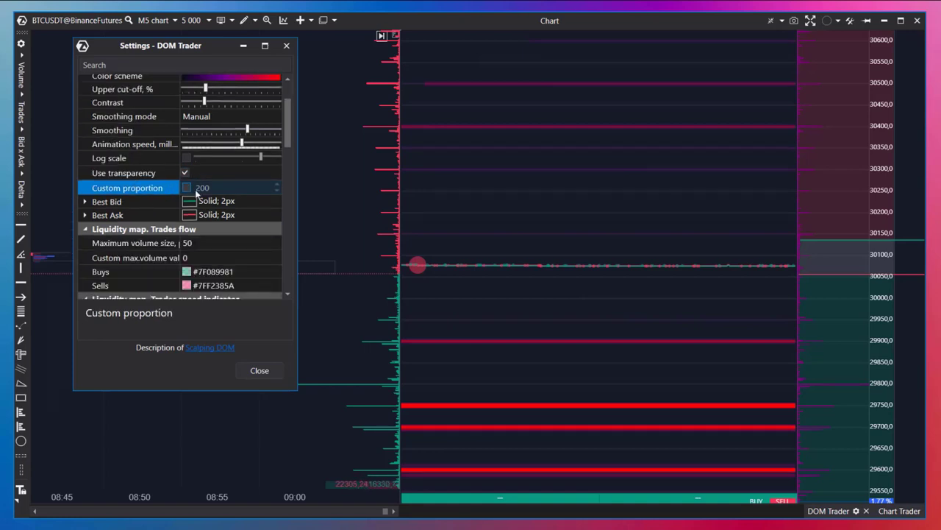
Try Custom proportion 1000, settle on 500, and close the DOM Trader settings
click(187, 189)
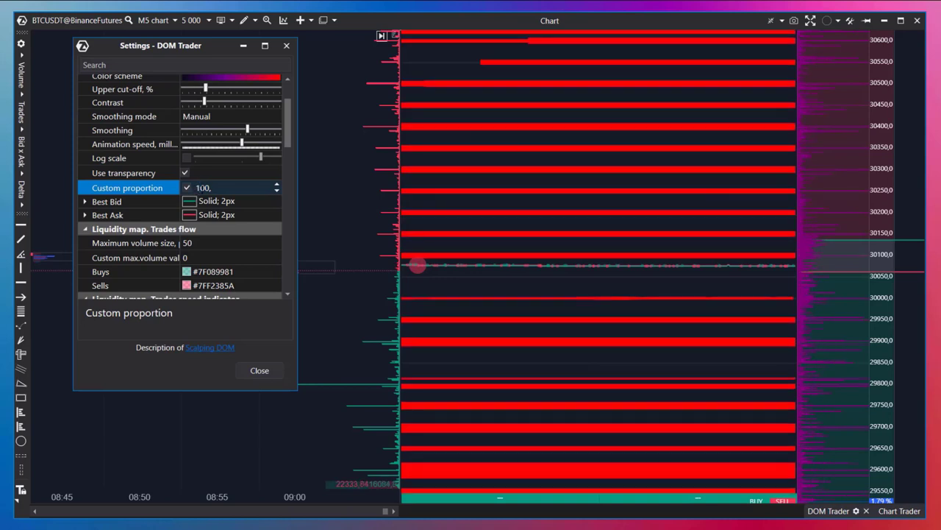
text(1000)
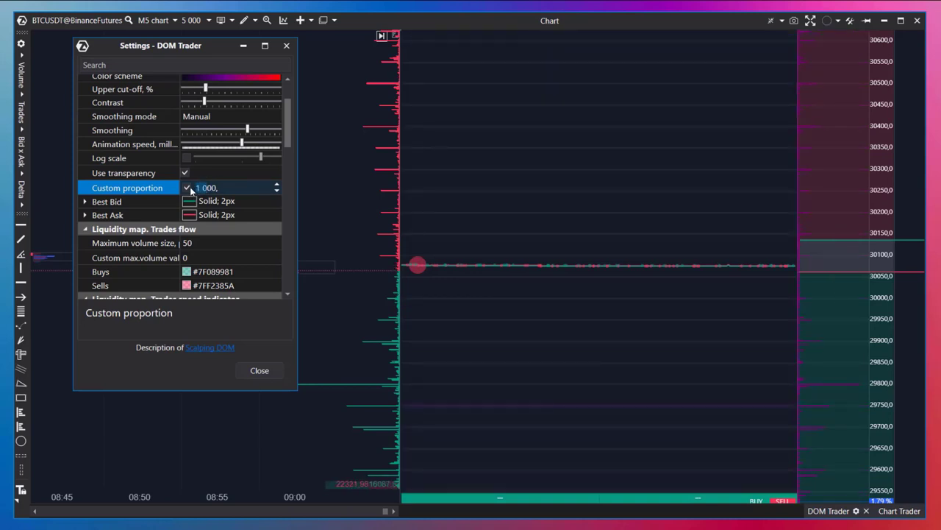
text(500)
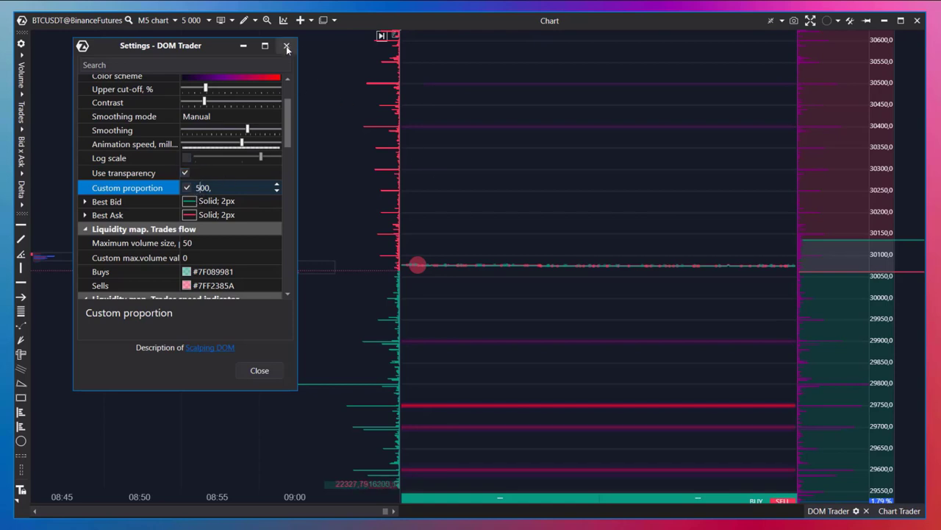
click(287, 46)
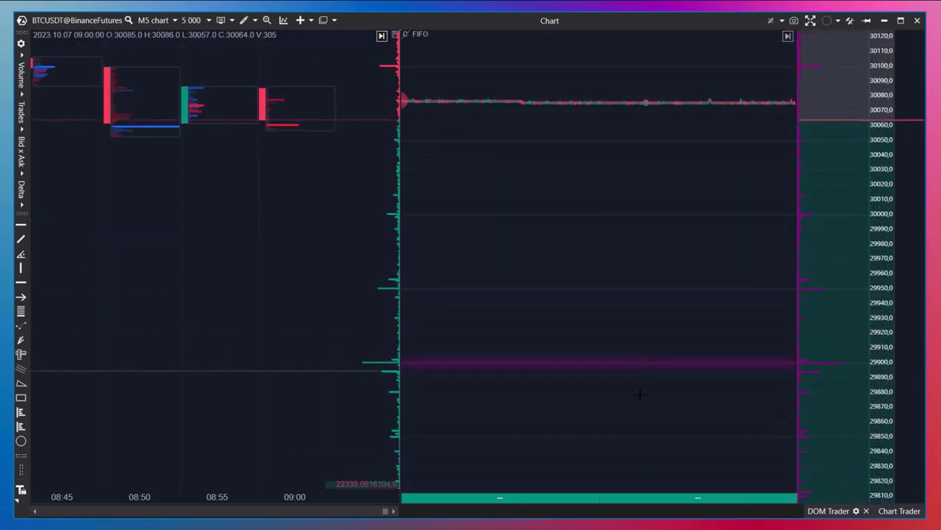